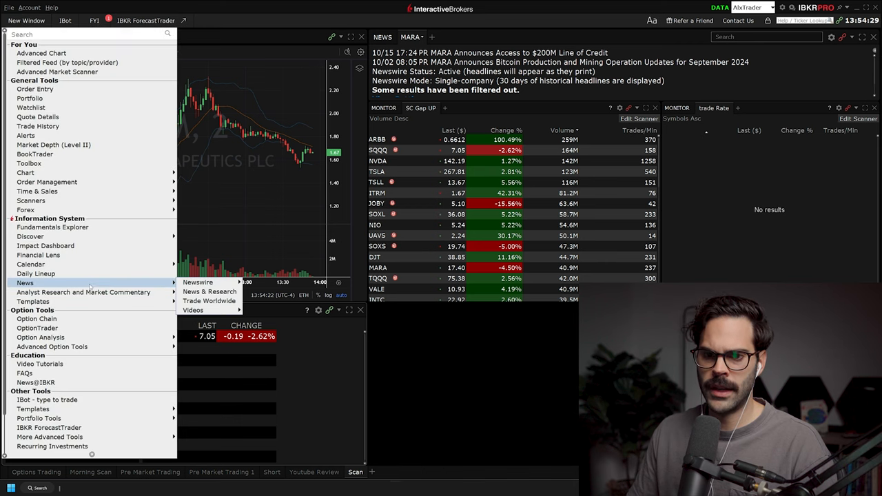
mouse_move(197, 281)
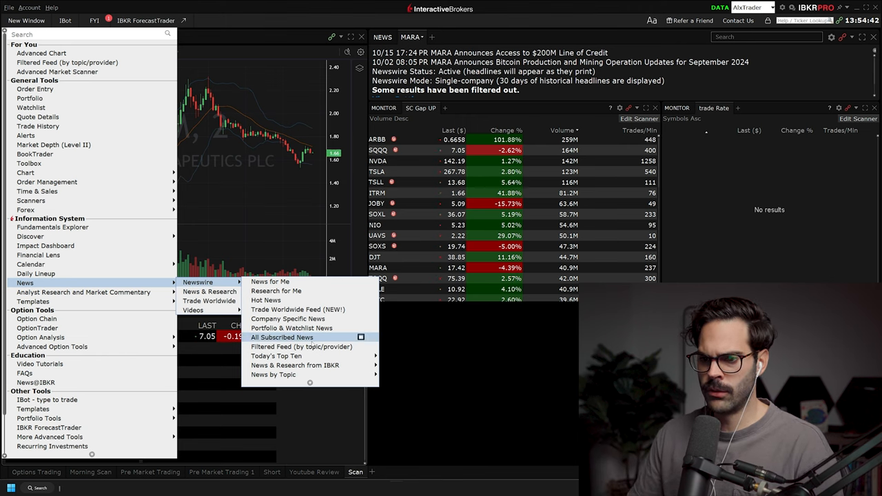
mouse_move(301, 347)
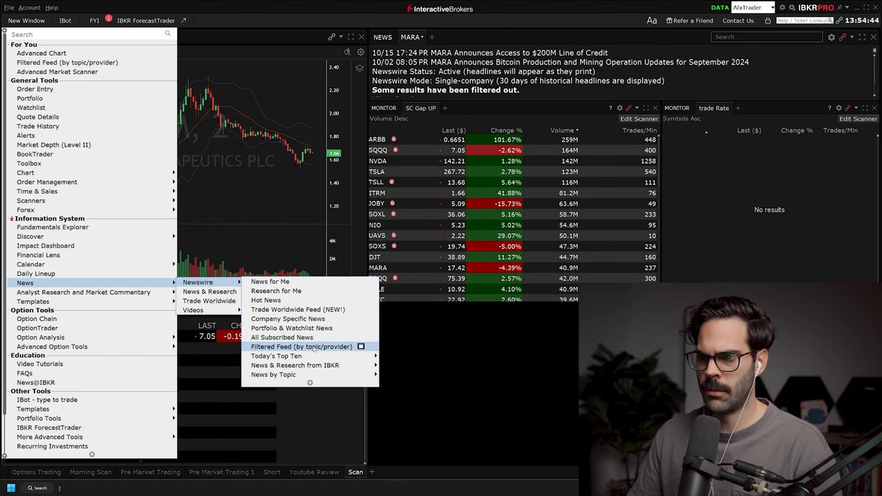
Open a Newswire Filtered Feed (by topic/provider) news window.
left_click(301, 347)
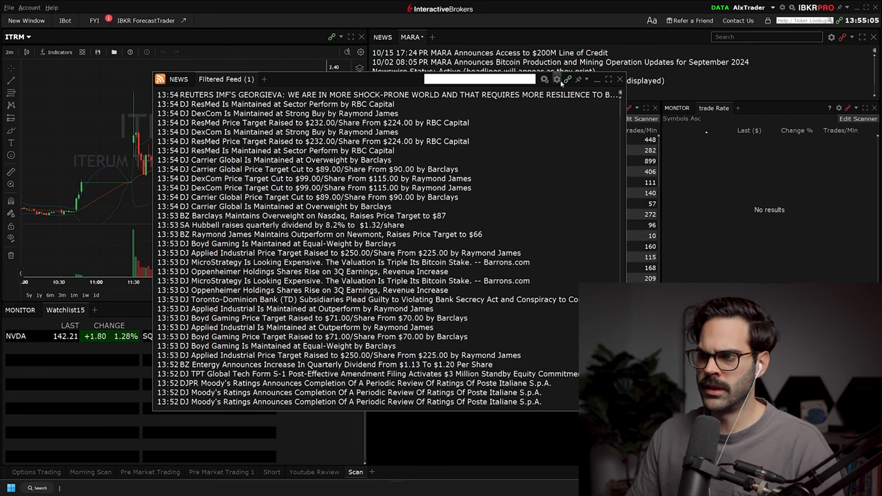
In the feed settings, deselect all General News providers and keep only AccessWire.
left_click(556, 79)
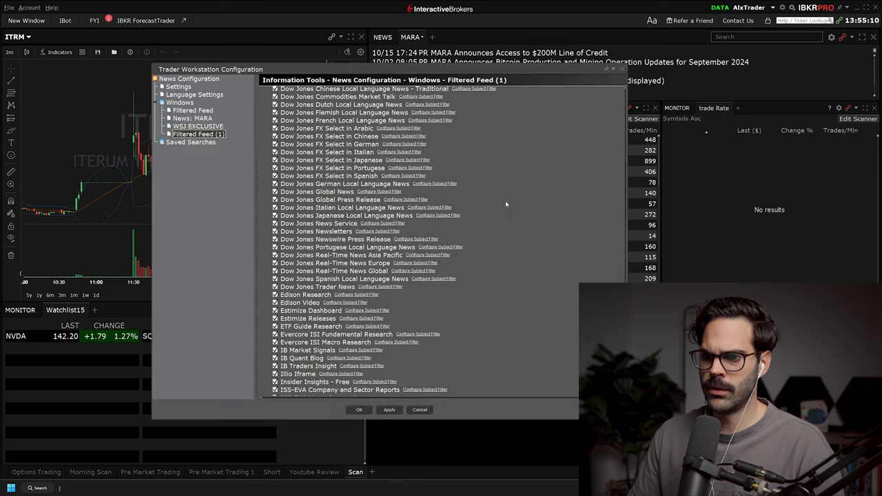
scroll("down", 3)
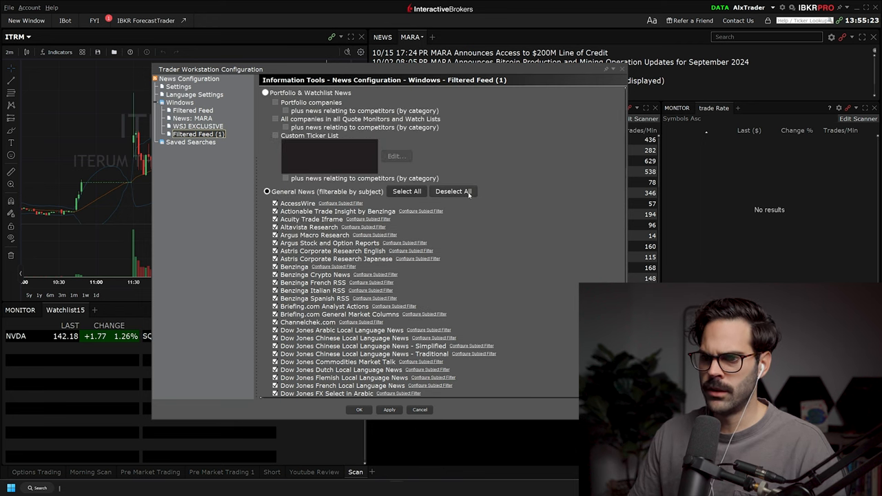
left_click(453, 191)
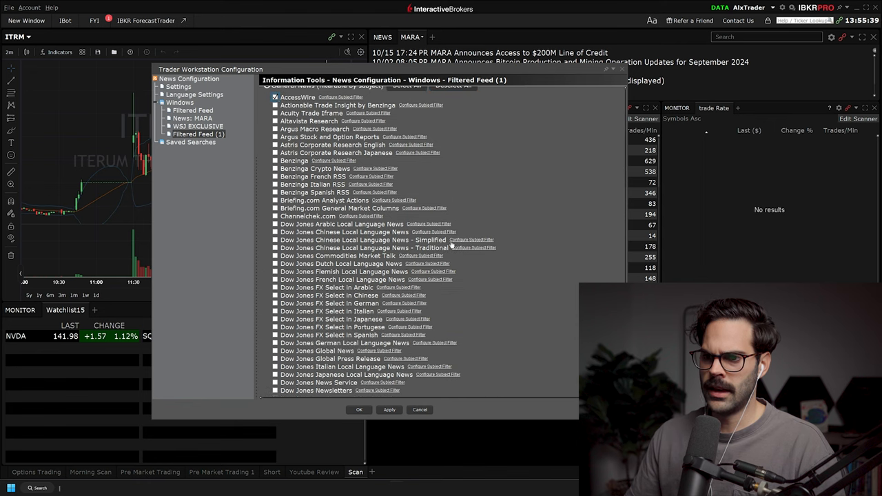
scroll("down", 3)
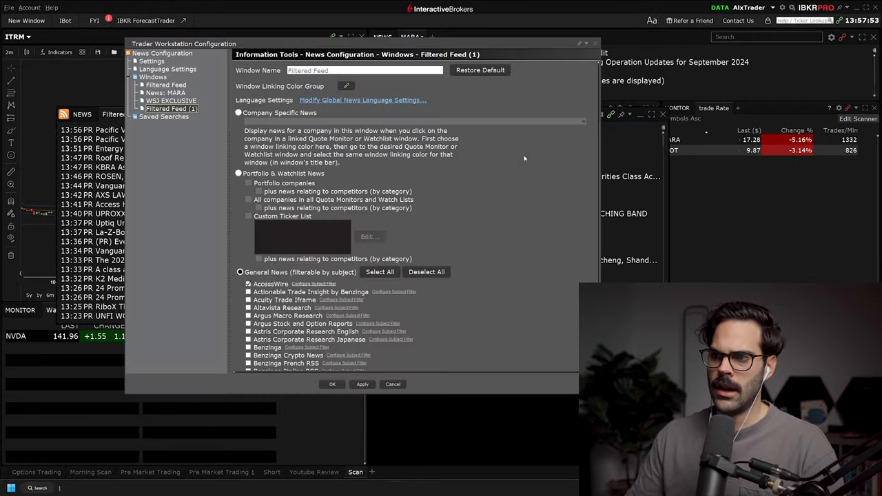
Switch the feed to Company Specific News, rename it Newswire, then apply and confirm.
scroll("down", 3)
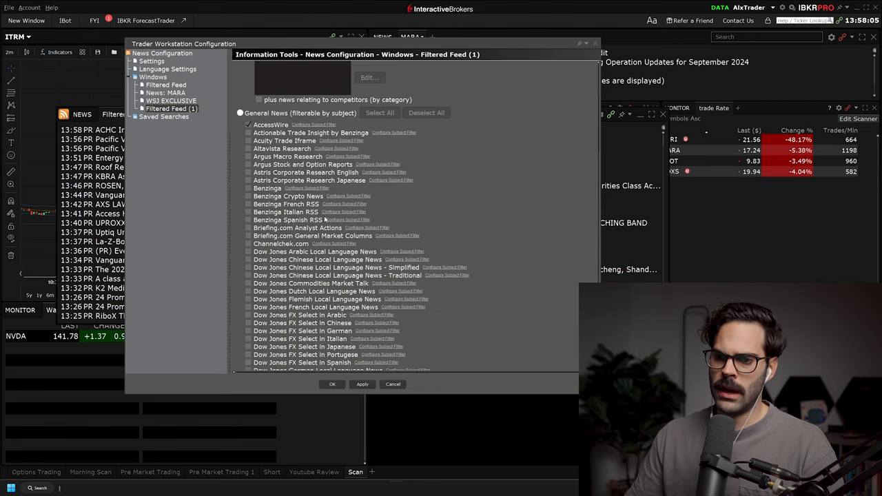
left_click(239, 113)
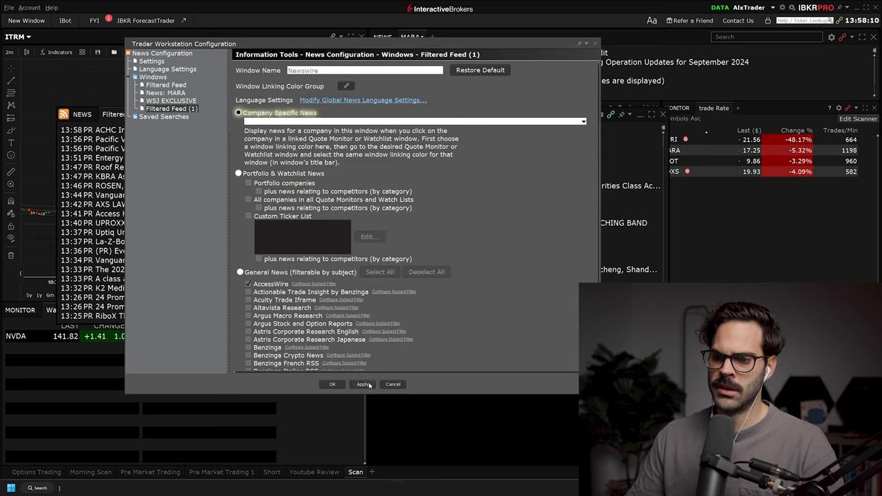
left_click(362, 383)
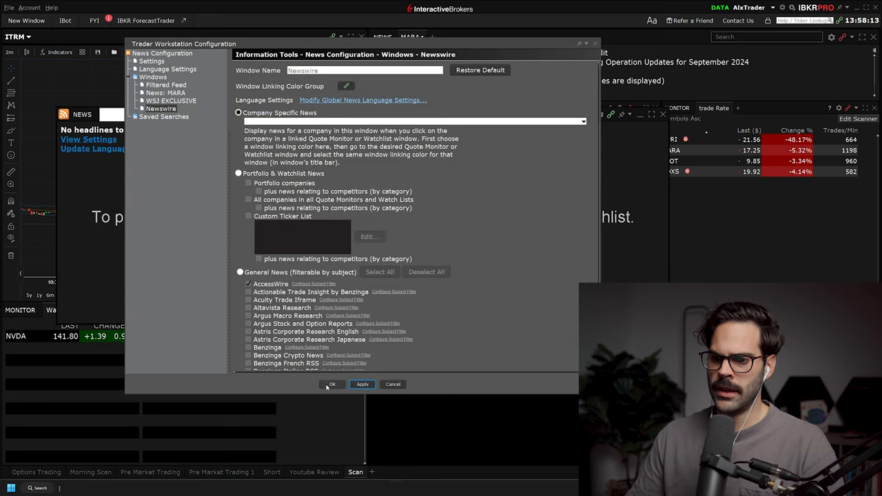
left_click(332, 384)
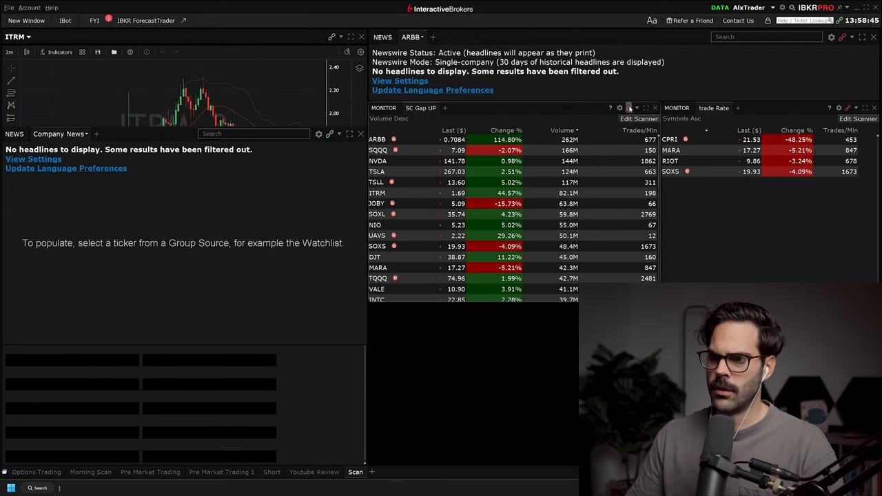
Link the news panel to the chart's color group and load NVDA from the scanner.
left_click(628, 108)
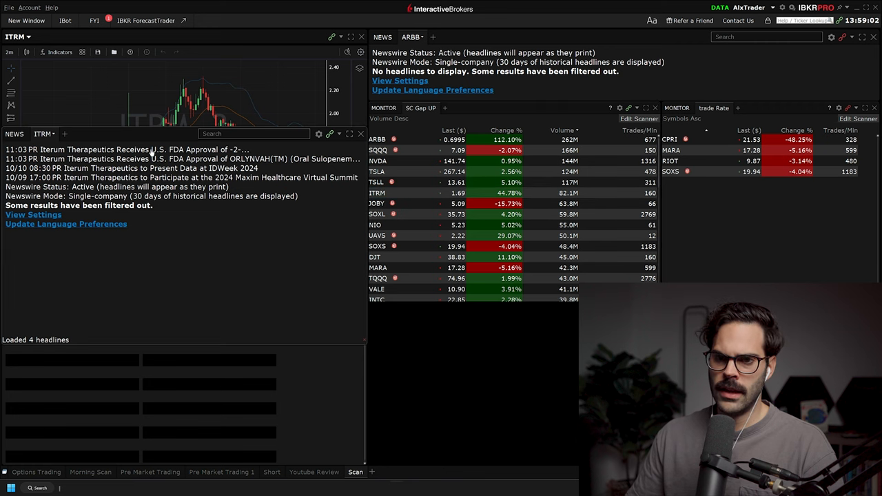
left_click(148, 149)
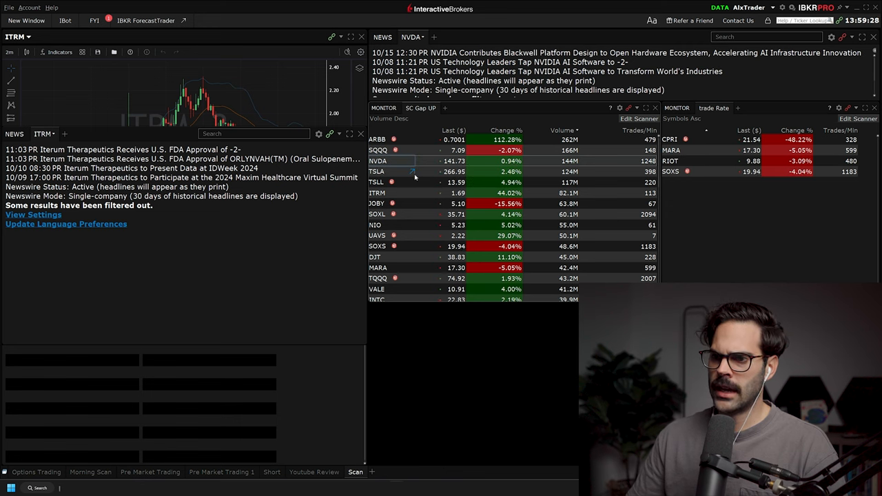
Load TSLA news, then open and close the Tesla third-quarter results story.
left_click(377, 171)
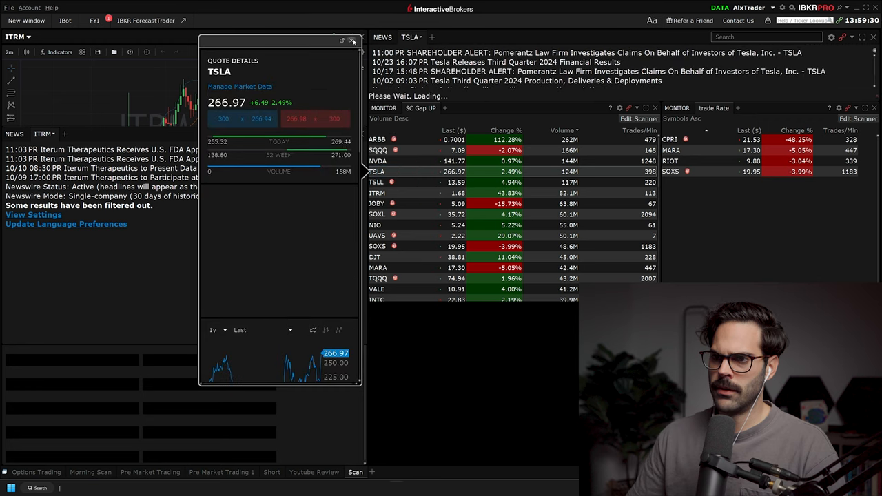
left_click(352, 40)
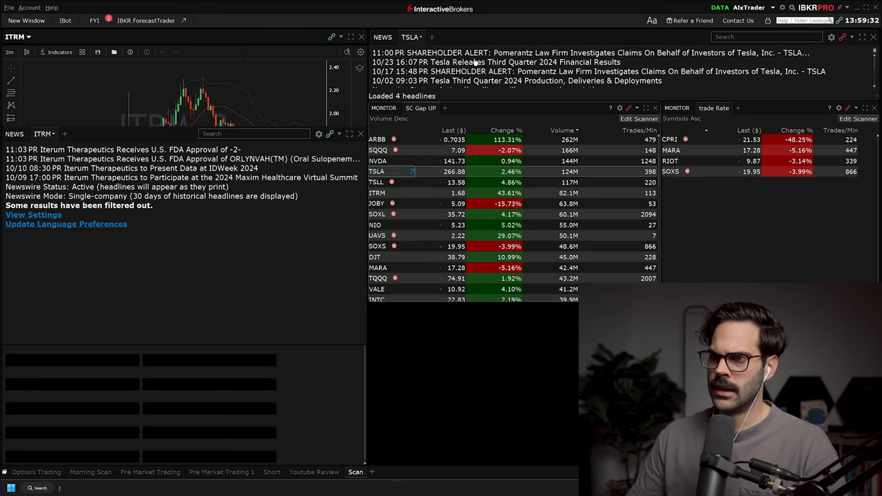
left_click(507, 62)
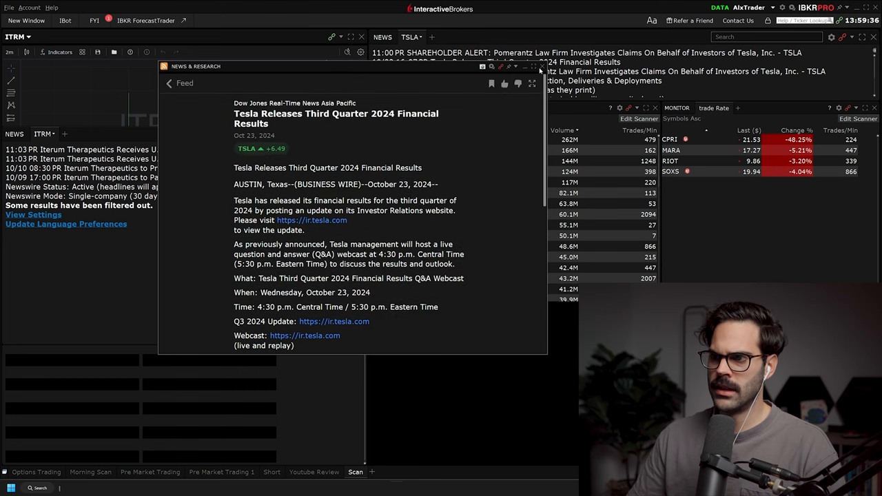
left_click(541, 71)
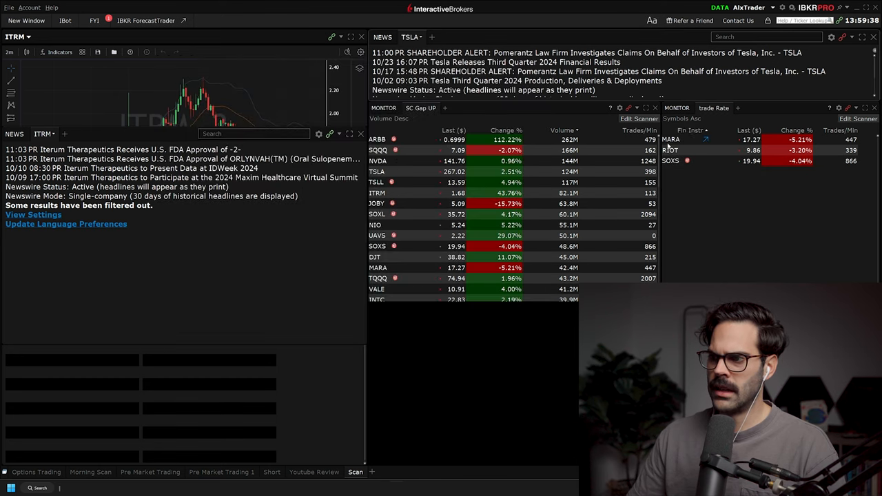
Load MARA from the trade Rate monitor and read its news article.
left_click(670, 139)
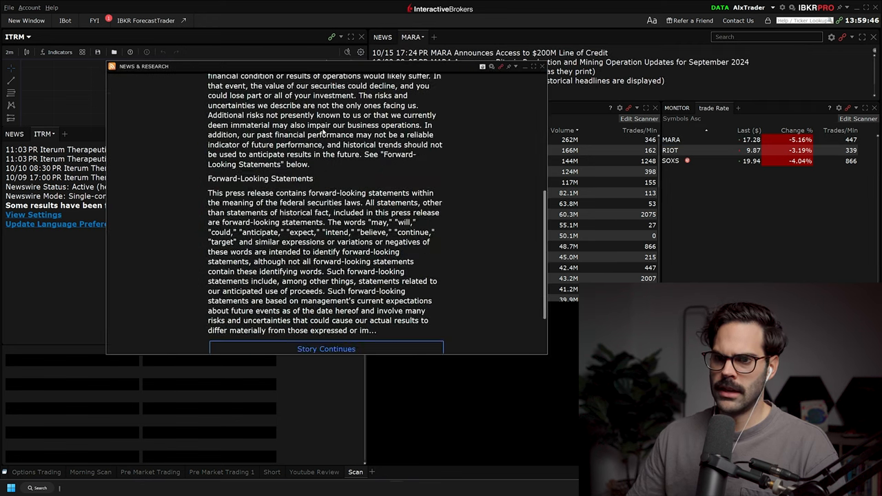
left_click(326, 348)
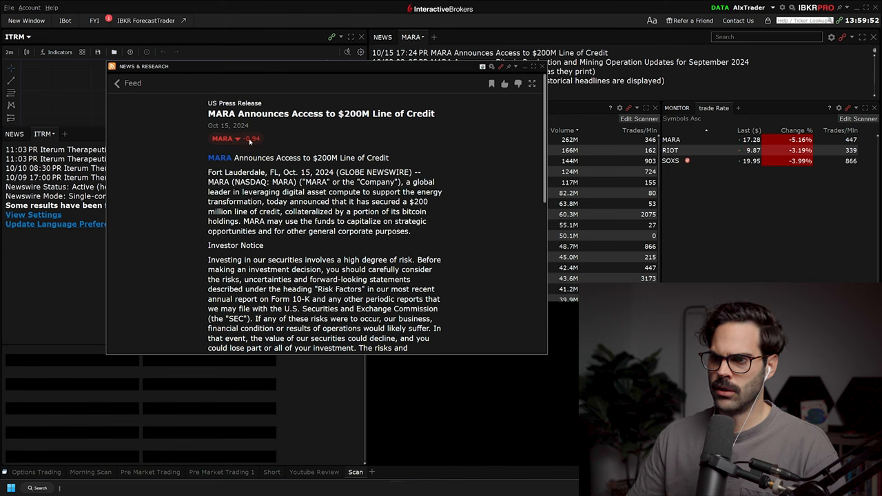
left_click(541, 67)
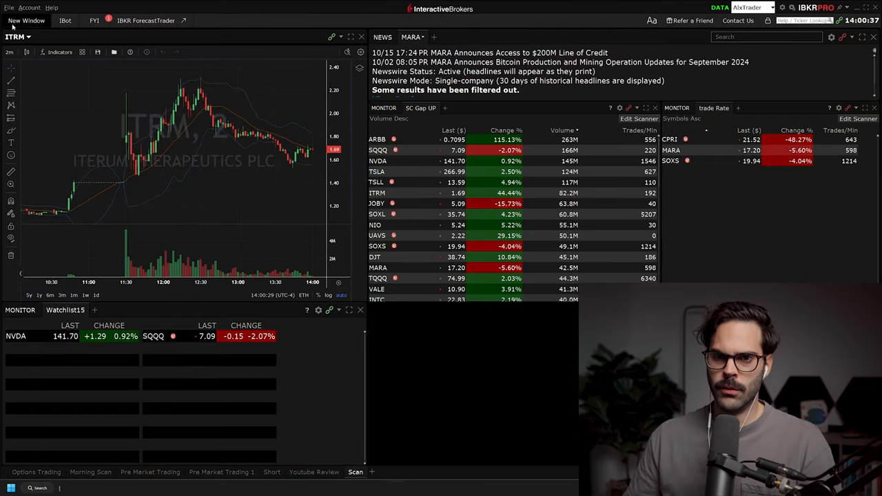
Add a second Newswire Filtered Feed window from the New Window list.
left_click(26, 20)
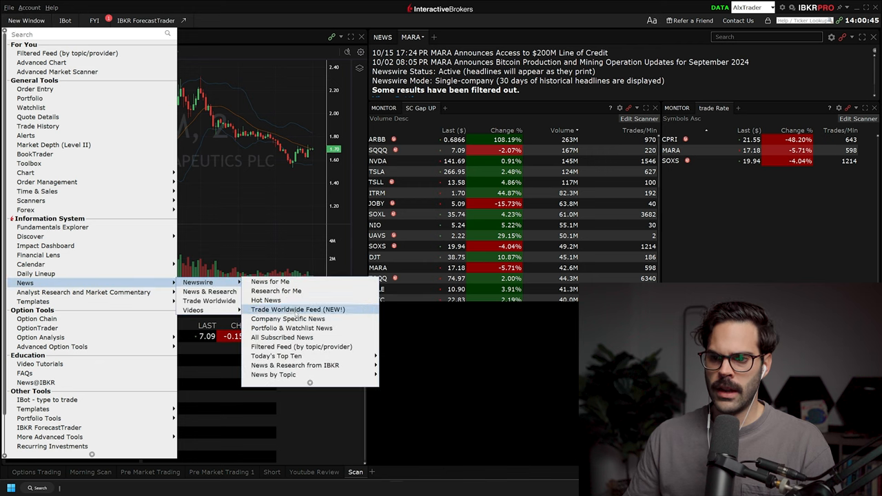
mouse_move(282, 337)
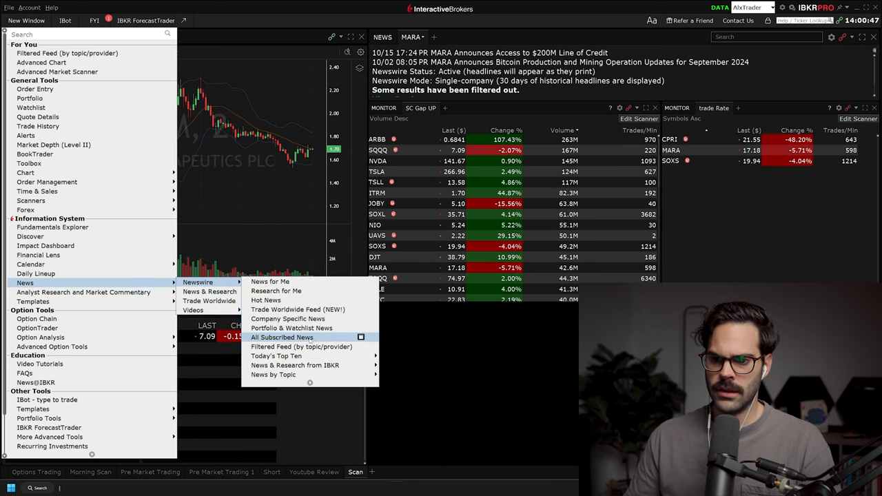
left_click(302, 347)
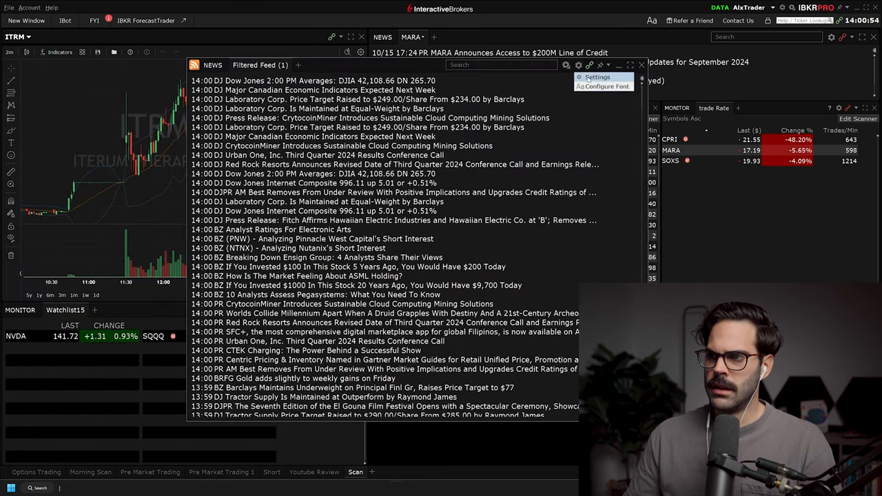
Open the feed's Settings and review the provider checklist, enabling Reuters News and StreetInsider.com.
left_click(597, 77)
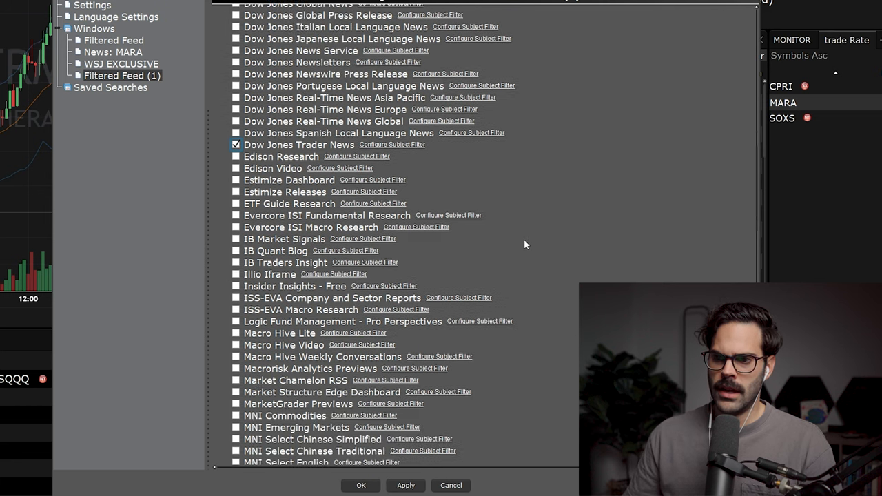
scroll("down", 3)
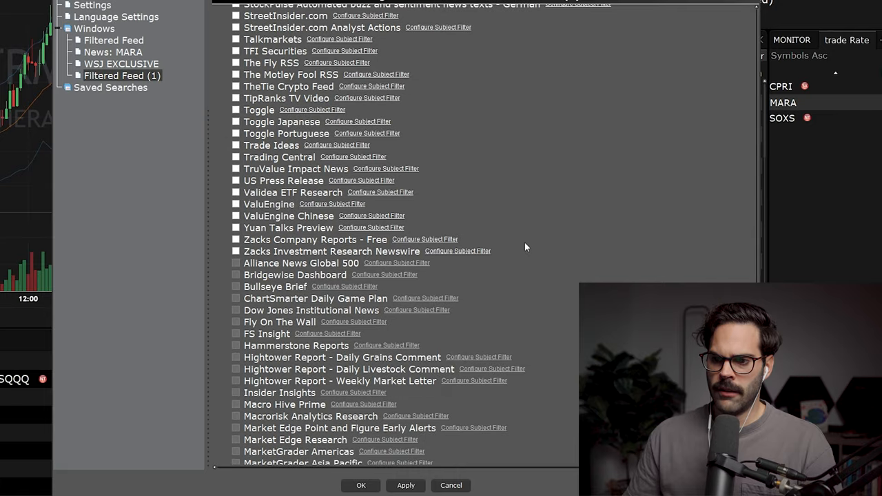
scroll("down", 3)
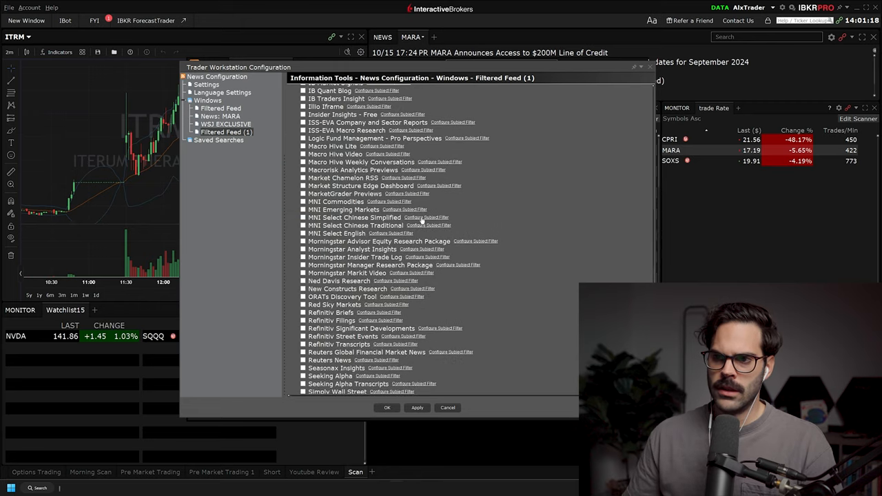
left_click(387, 407)
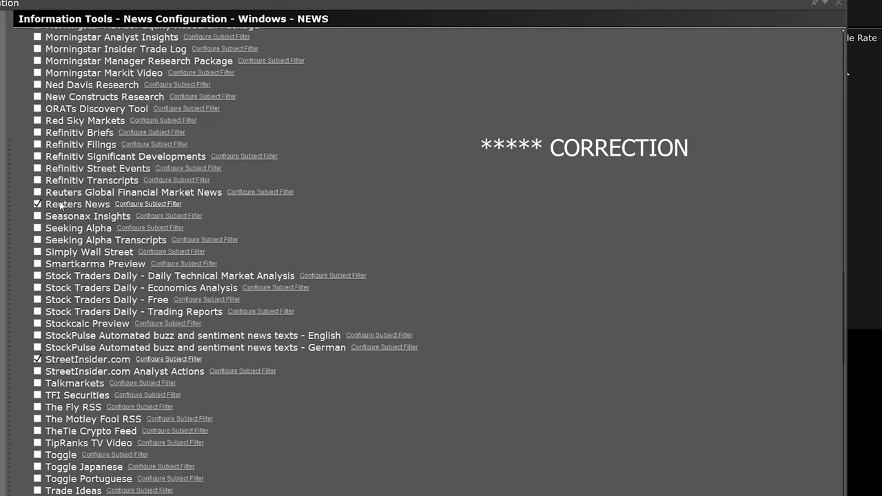
Enable Reuters News and save its subject filter with corporate actions and market event topics.
left_click(38, 204)
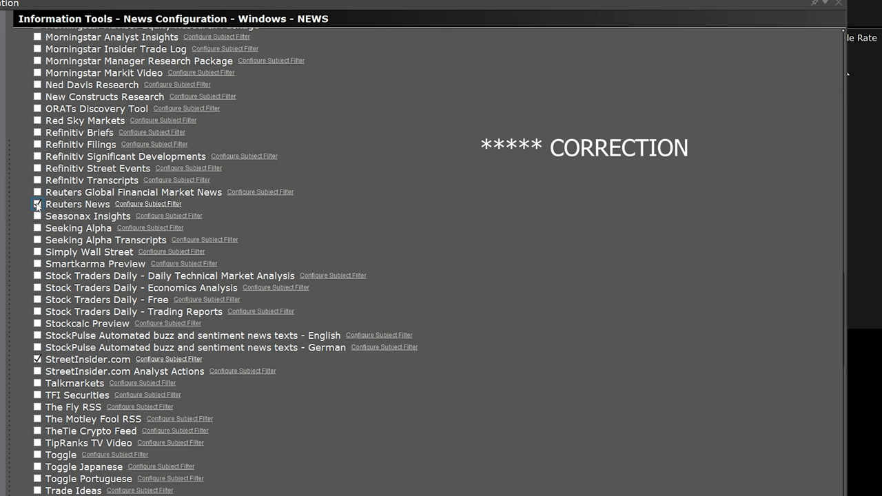
left_click(147, 204)
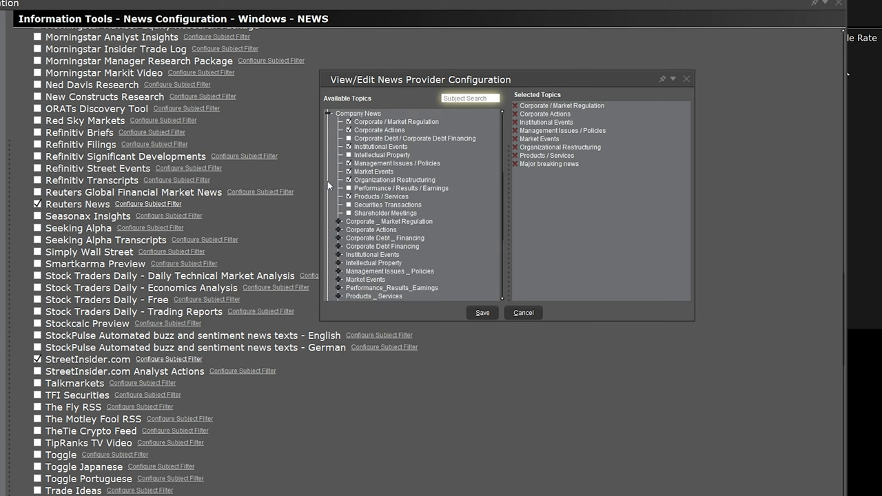
mouse_move(364, 136)
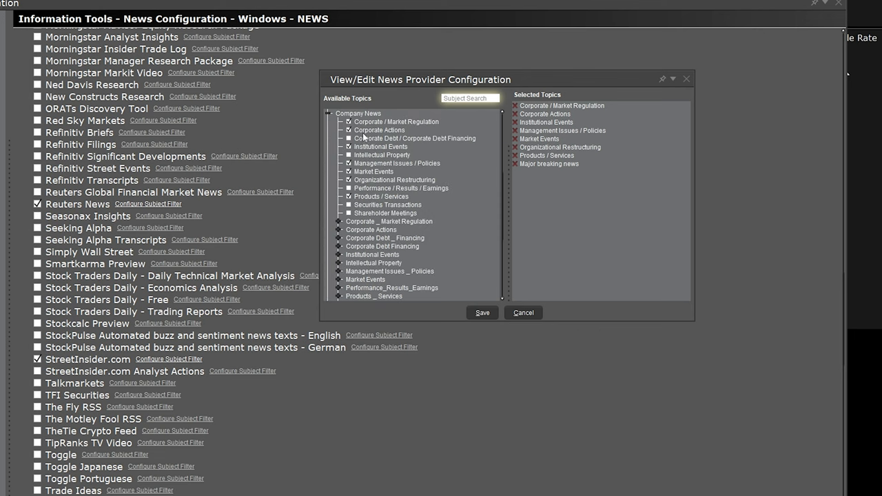
mouse_move(364, 164)
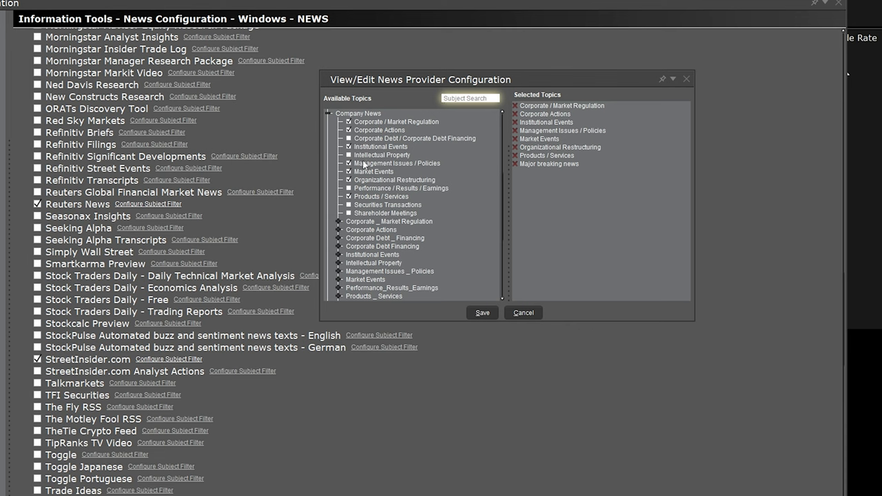
mouse_move(360, 201)
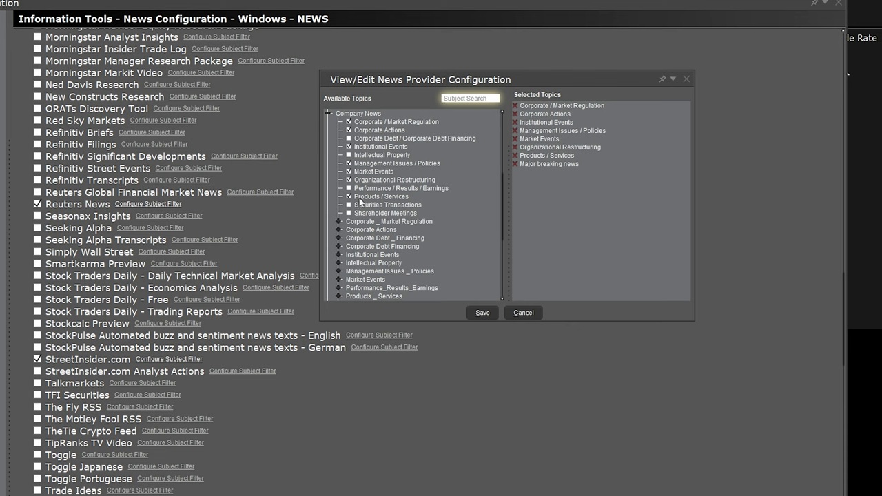
mouse_move(482, 322)
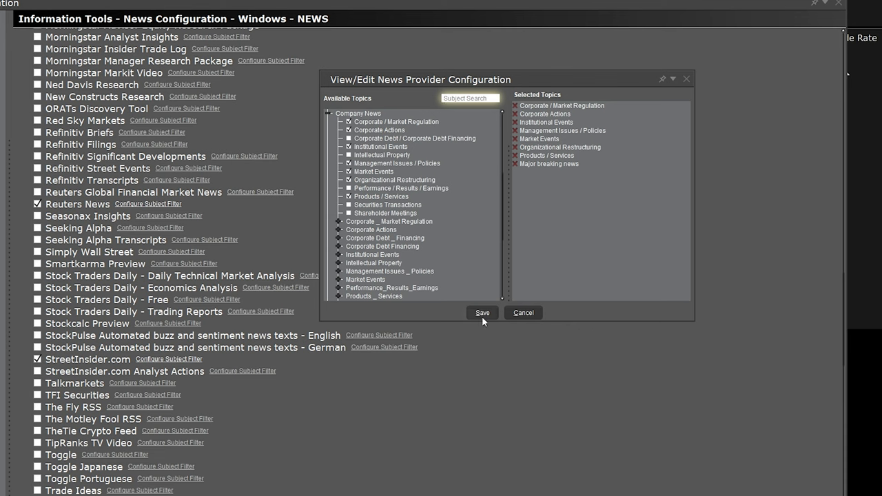
left_click(340, 221)
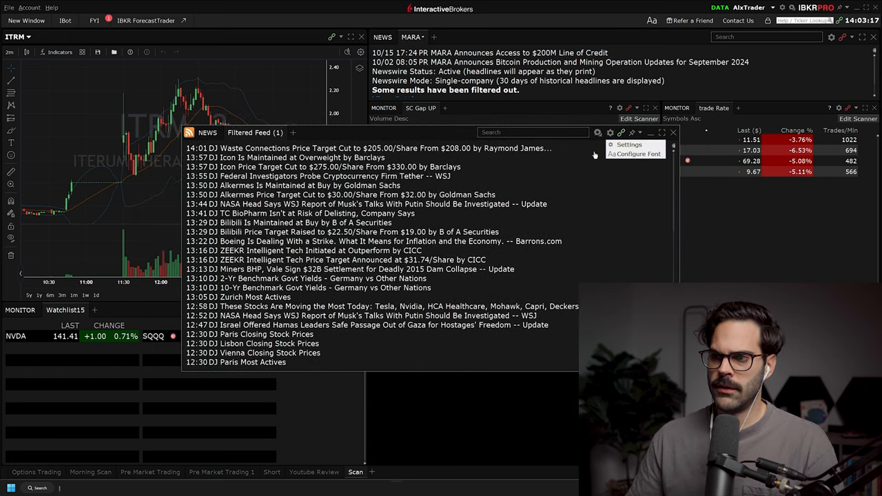
Reopen feed Settings, check Refinitiv Significant Developments and StreetInsider.com, and apply.
left_click(629, 145)
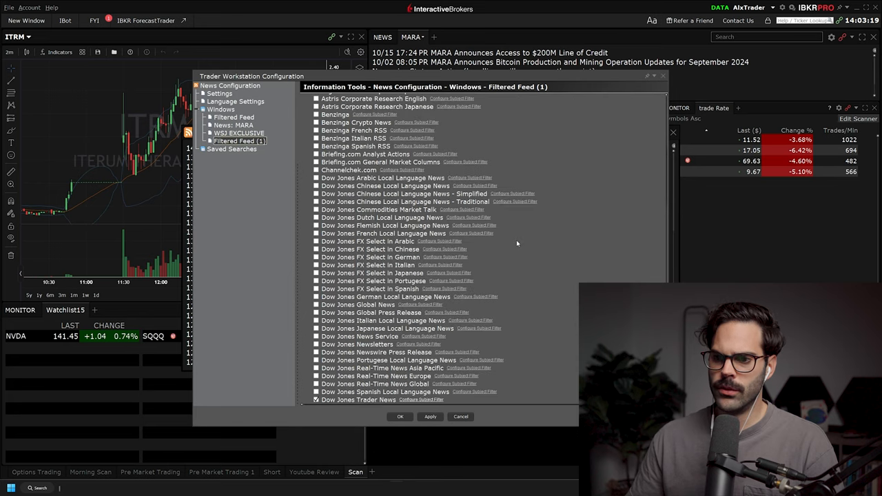
scroll("down", 3)
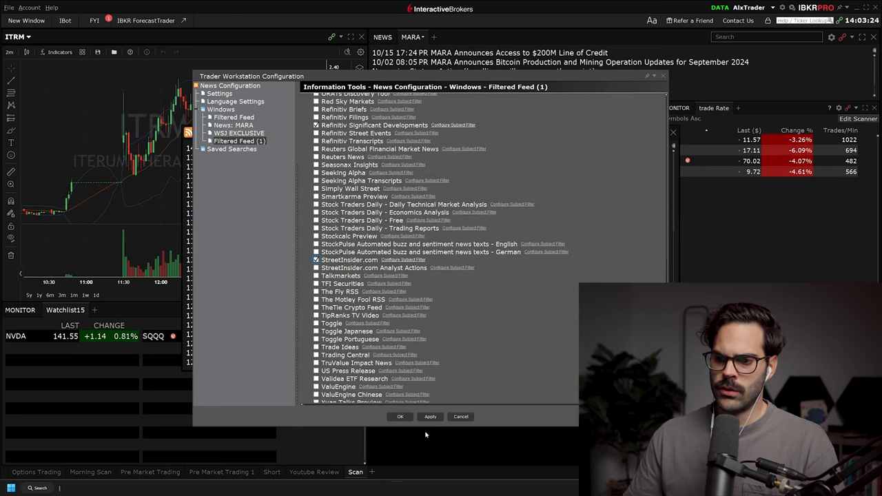
left_click(400, 416)
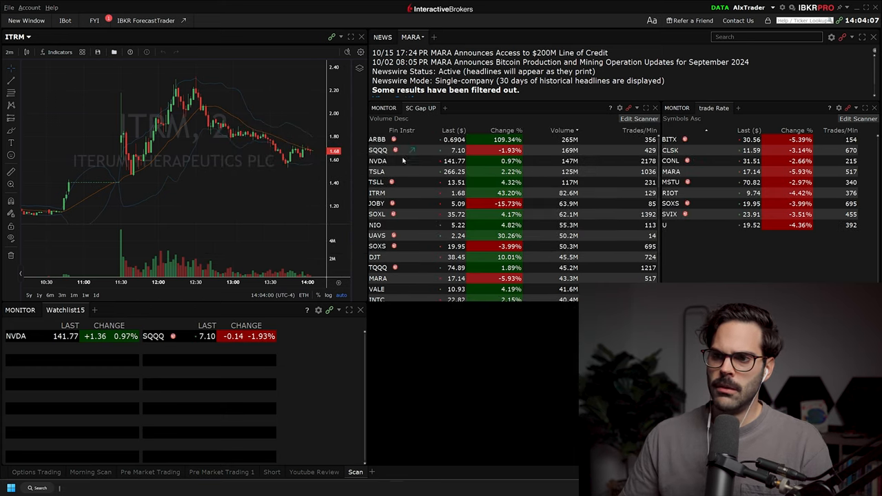
Load ITRM from the SC Gap UP scanner and open the Iterum Therapeutics FDA approval story.
left_click(377, 160)
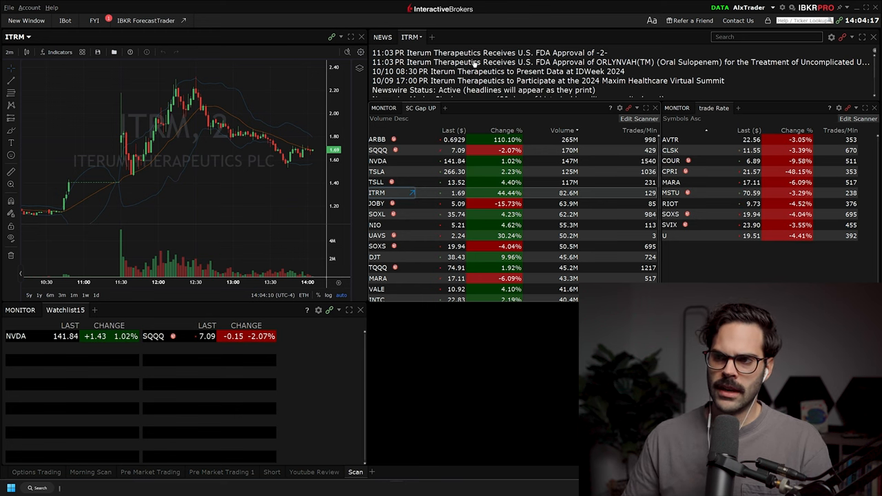
left_click(489, 62)
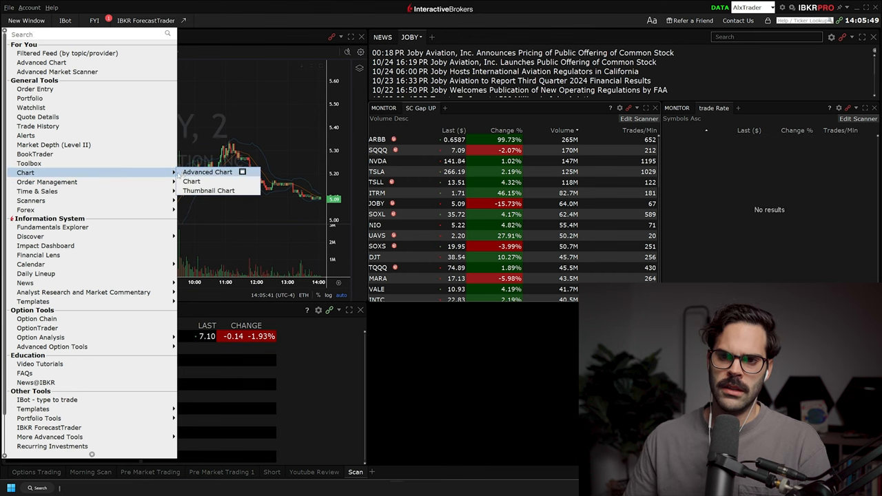
Add a classic chart window and load NVDA, SOXL and DJT from the SC Gap UP scanner.
left_click(191, 181)
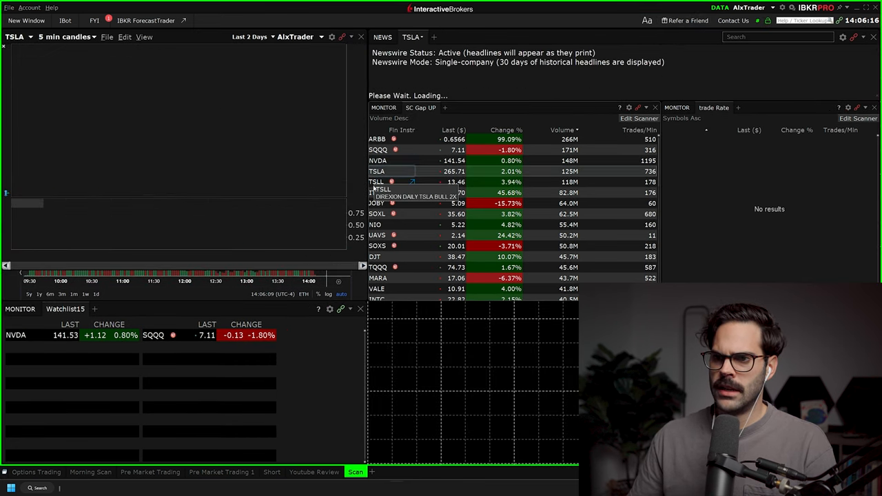
left_click(377, 160)
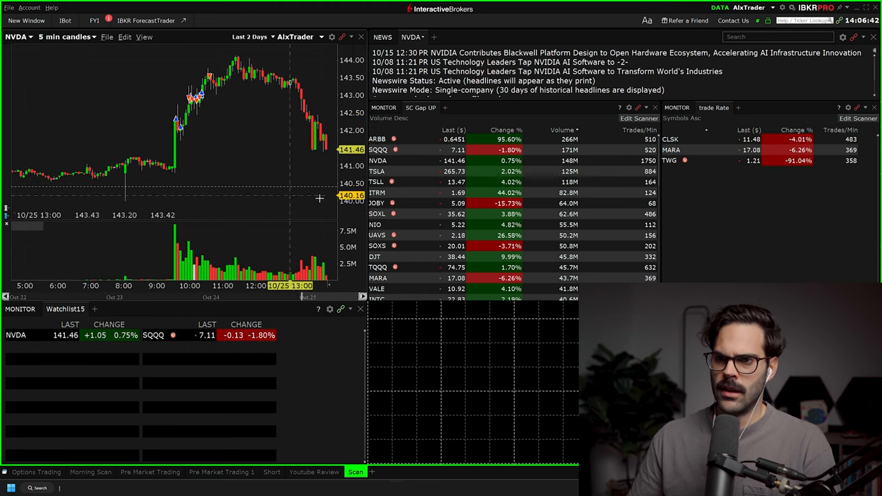
left_click(377, 171)
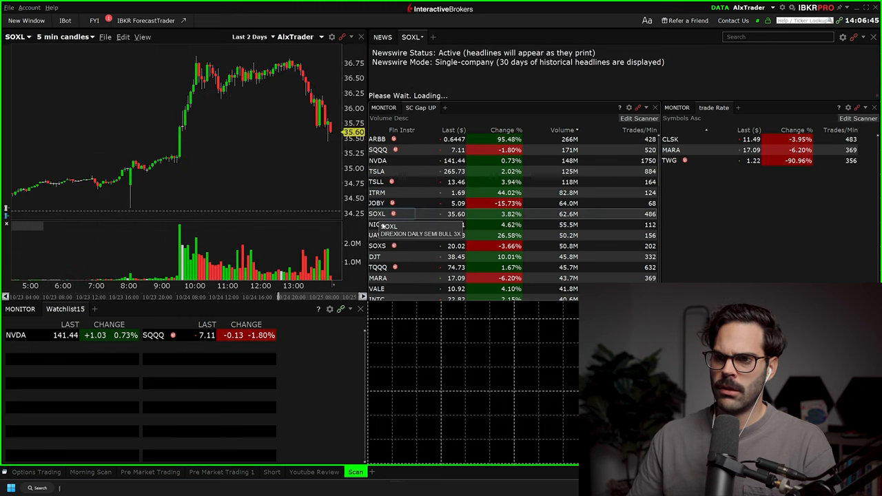
left_click(375, 257)
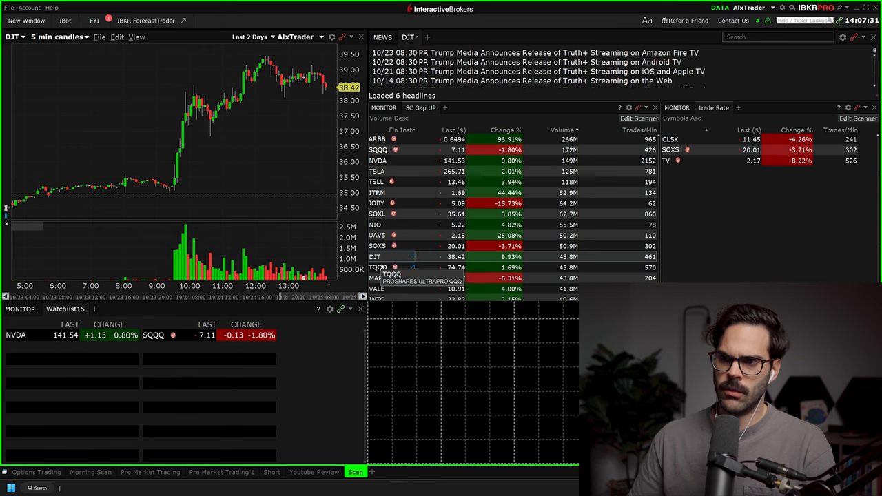